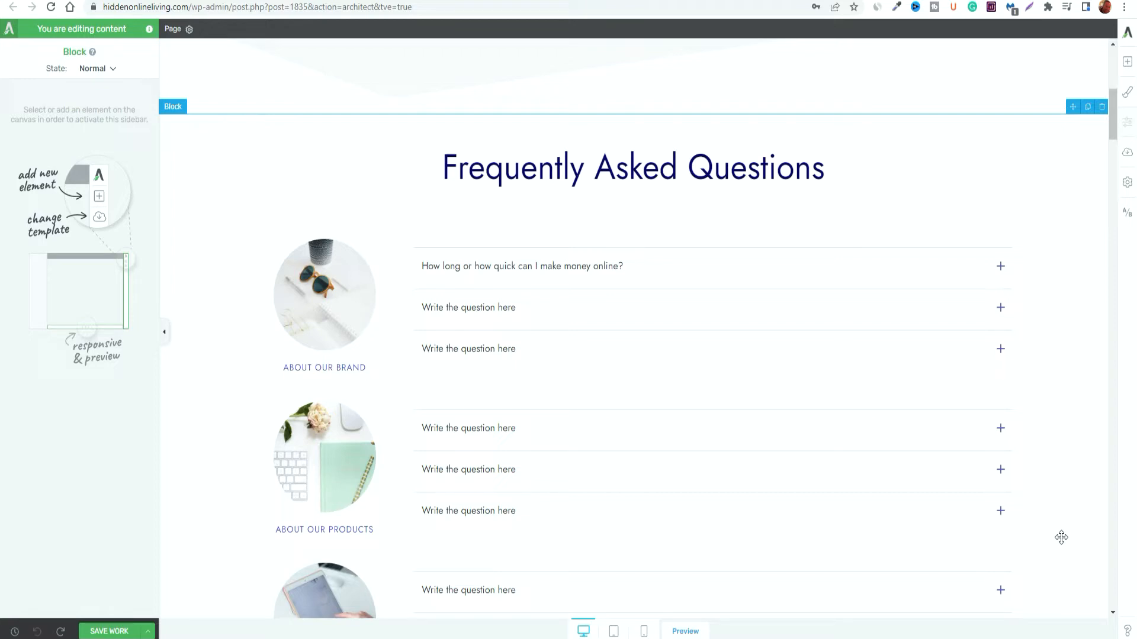
{"action": "mouse_move", "coordinate": [1035, 536]}
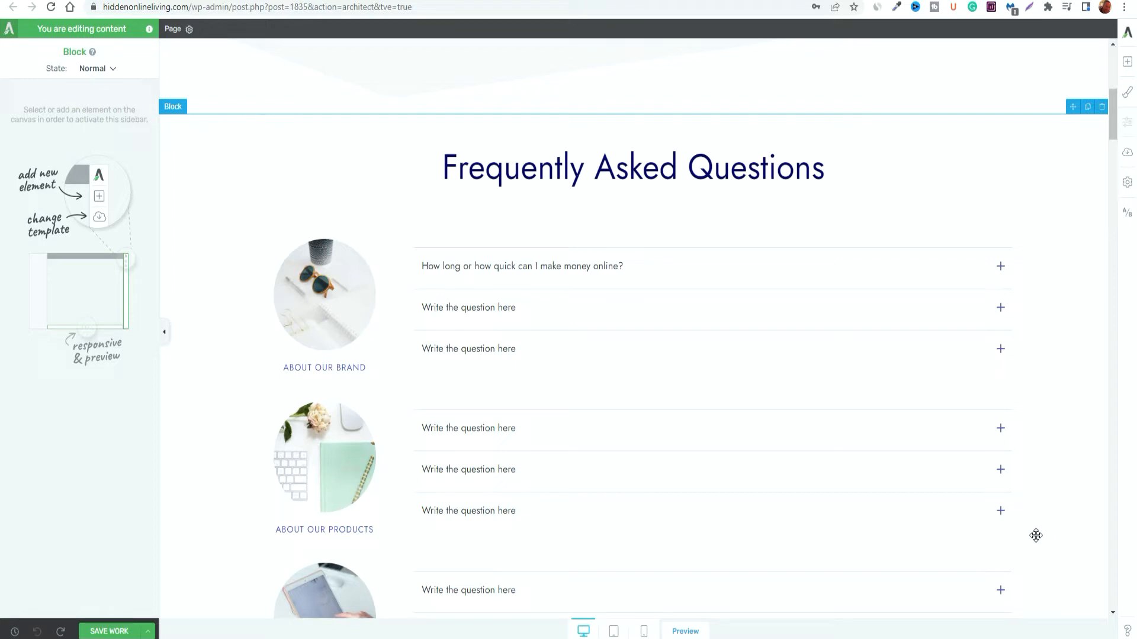
{"action": "mouse_move", "coordinate": [1022, 530]}
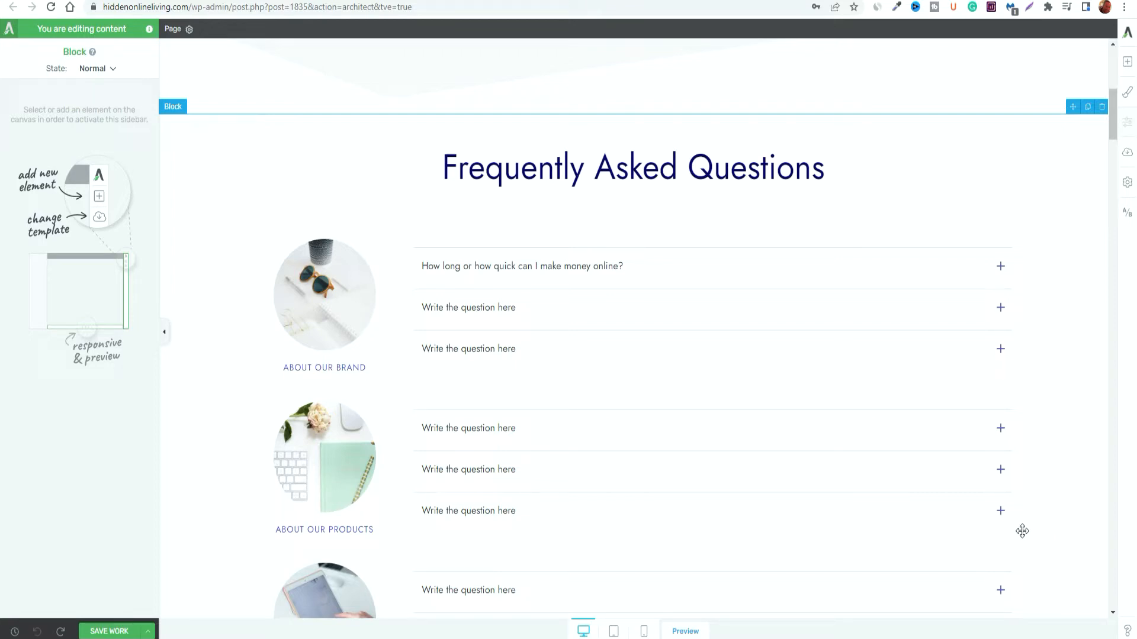
{"action": "mouse_move", "coordinate": [1047, 518]}
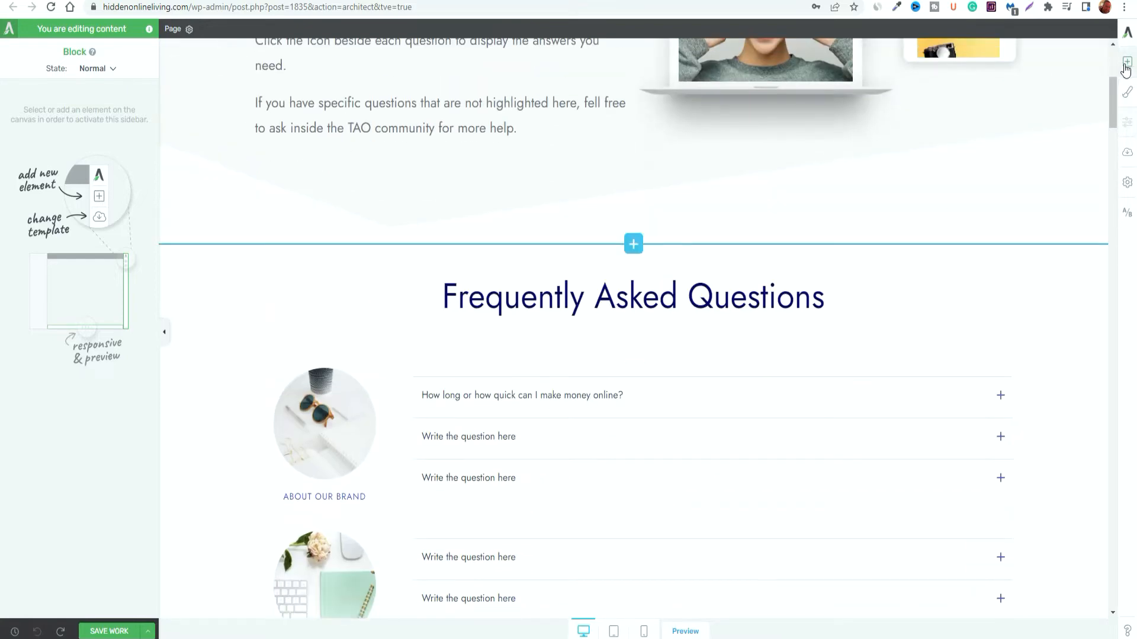
Filter the block library to the six Hydrogen Smart FAQ designs
{"action": "scroll", "scroll_direction": "up", "scroll_amount": 3}
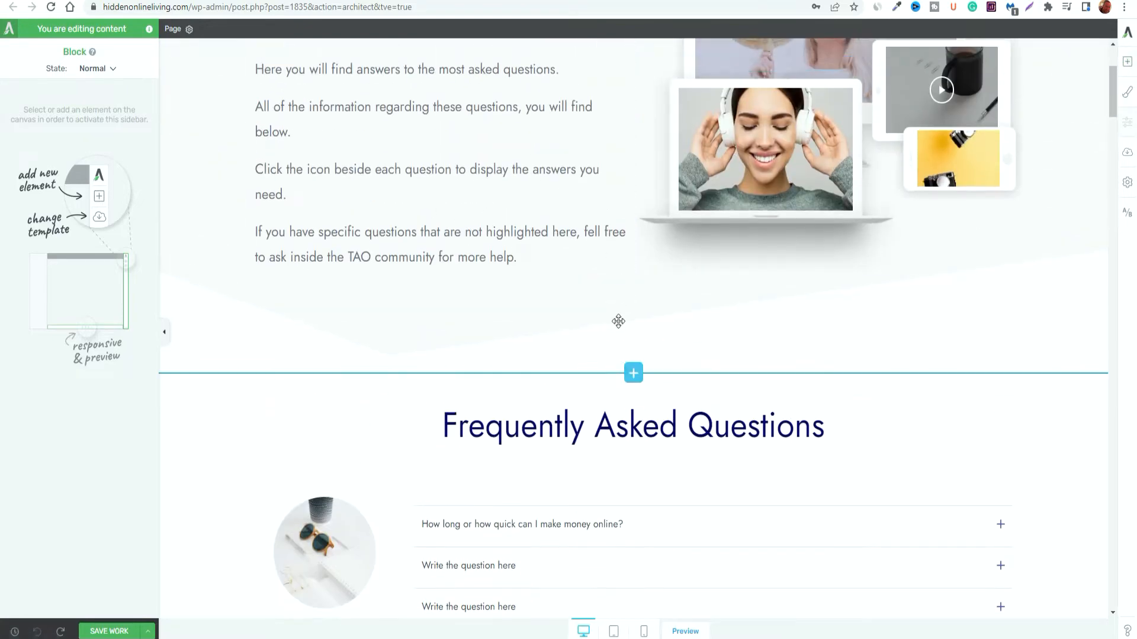
{"action": "scroll", "scroll_direction": "down", "scroll_amount": 3}
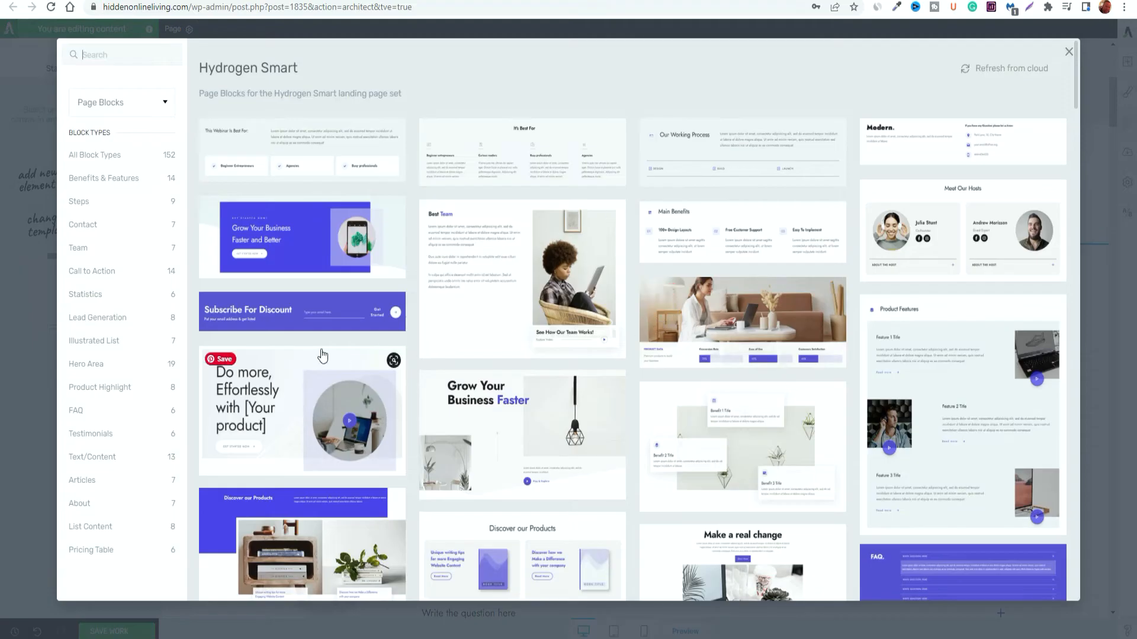
{"action": "mouse_move", "coordinate": [263, 274]}
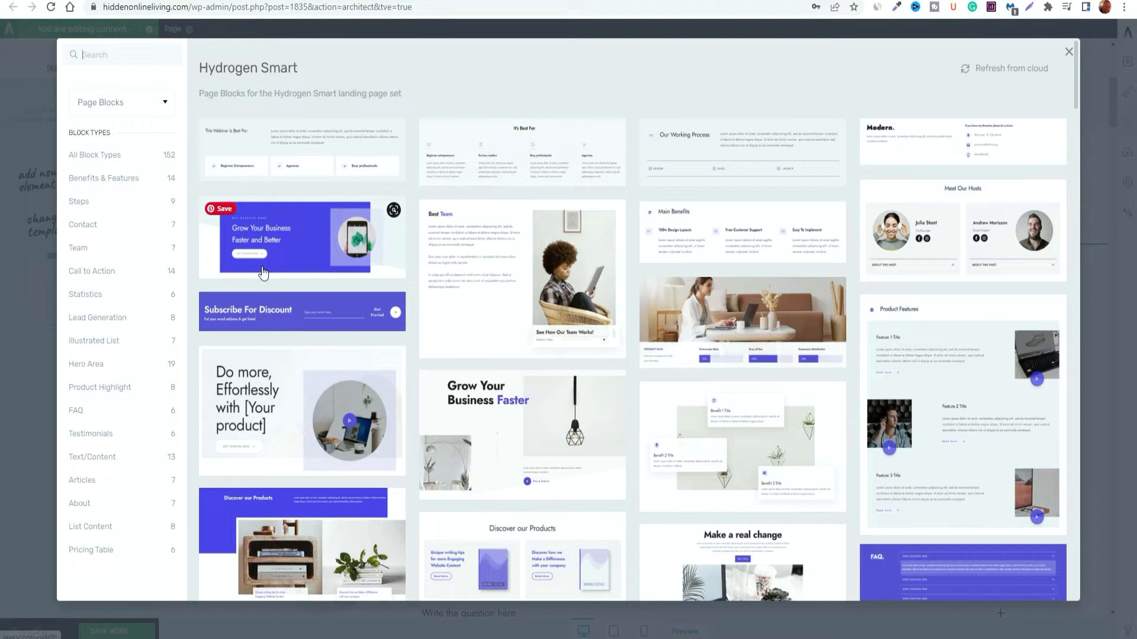
{"action": "mouse_move", "coordinate": [137, 353]}
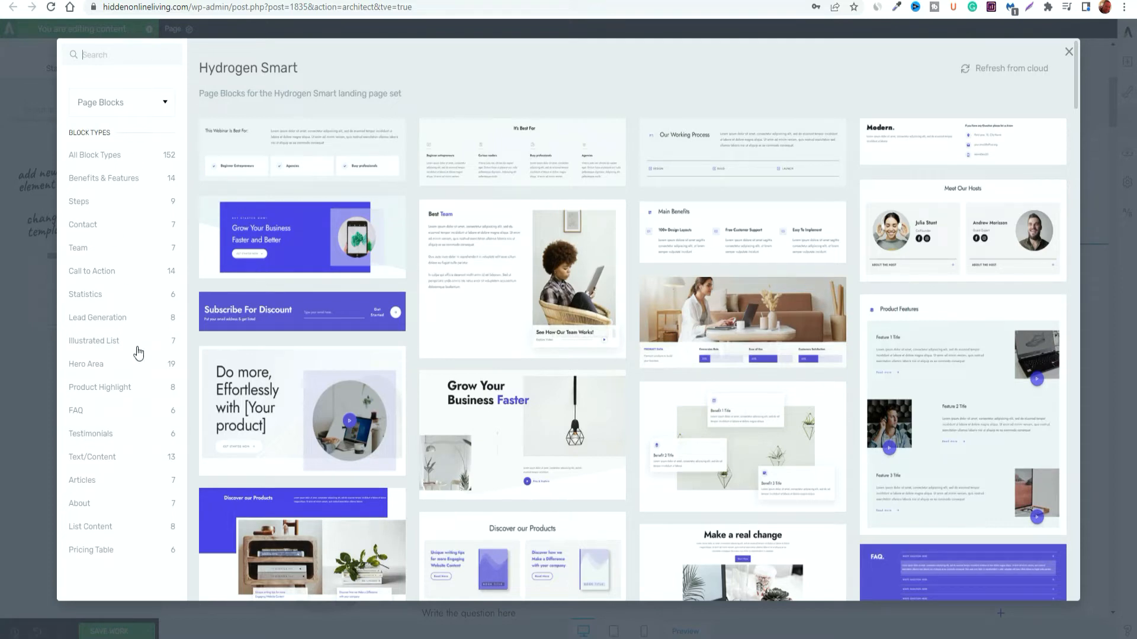
{"action": "mouse_move", "coordinate": [80, 419]}
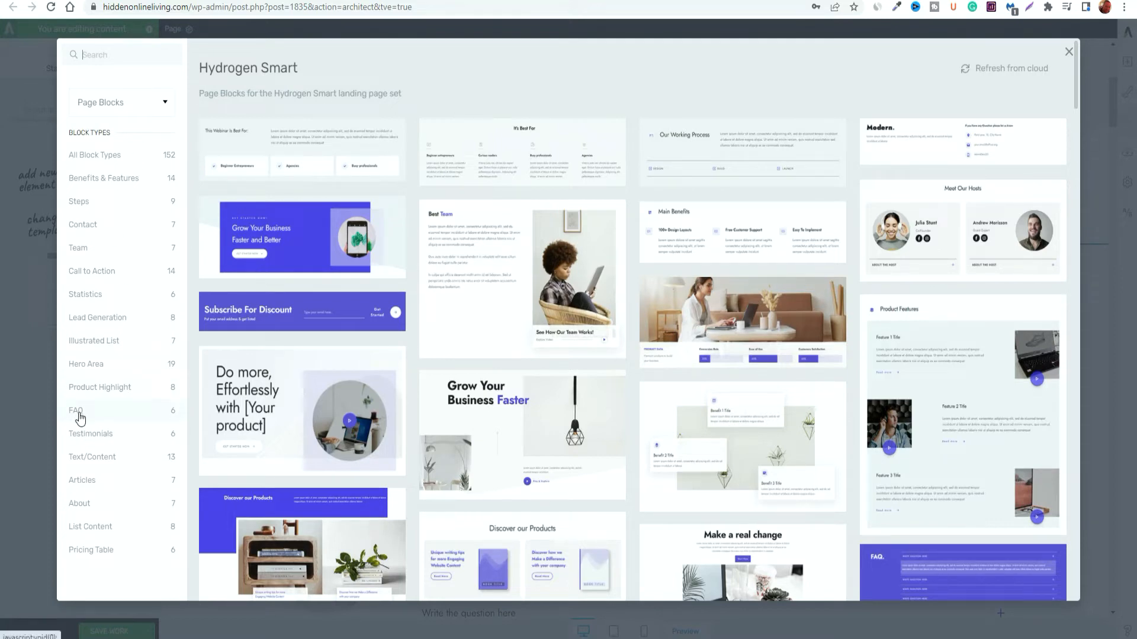
{"action": "left_click", "coordinate": [76, 411]}
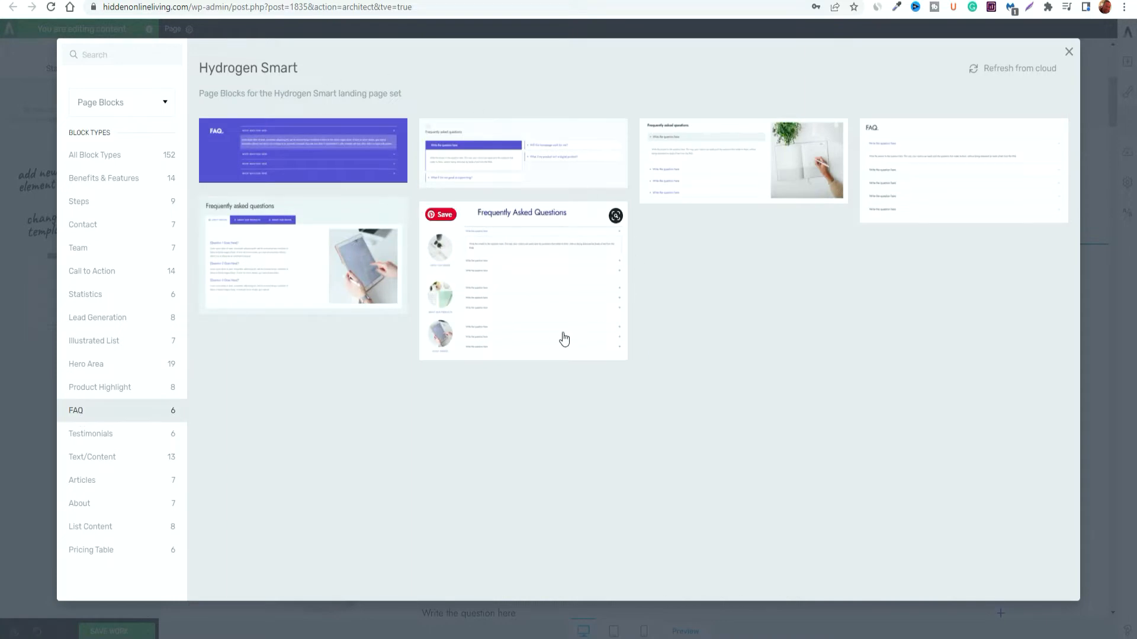
{"action": "mouse_move", "coordinate": [317, 242]}
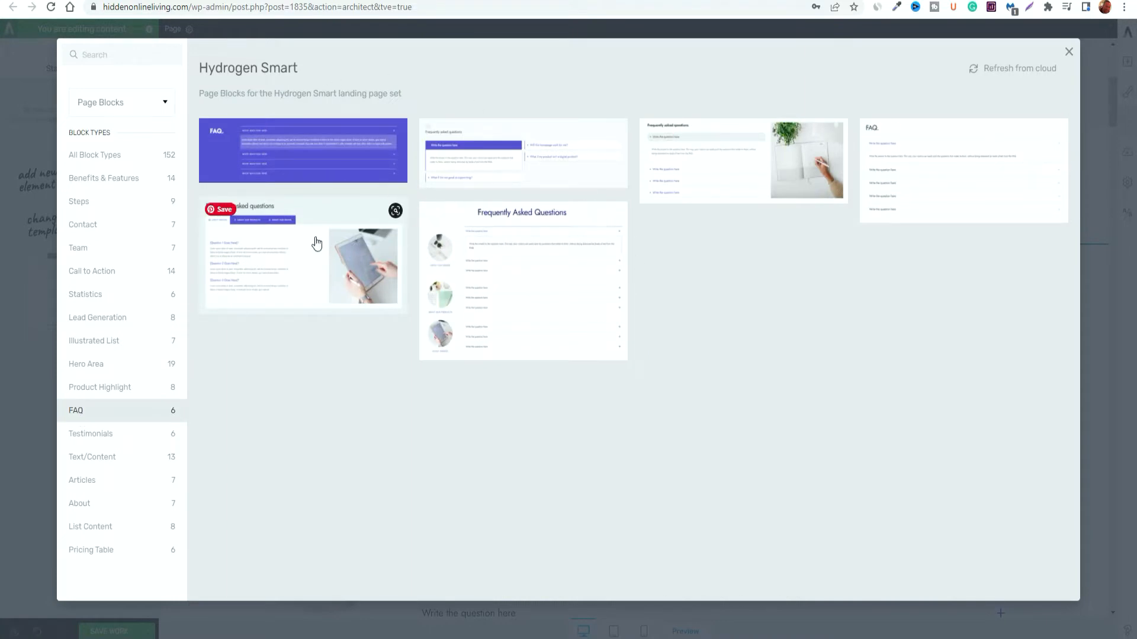
{"action": "mouse_move", "coordinate": [520, 308]}
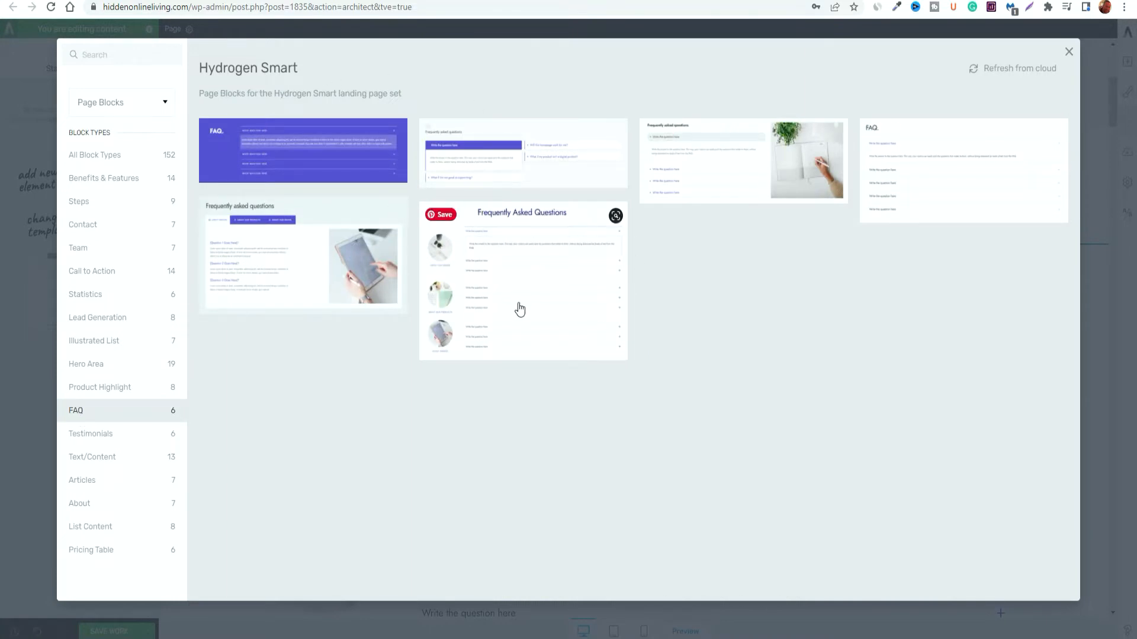
{"action": "mouse_move", "coordinate": [588, 317]}
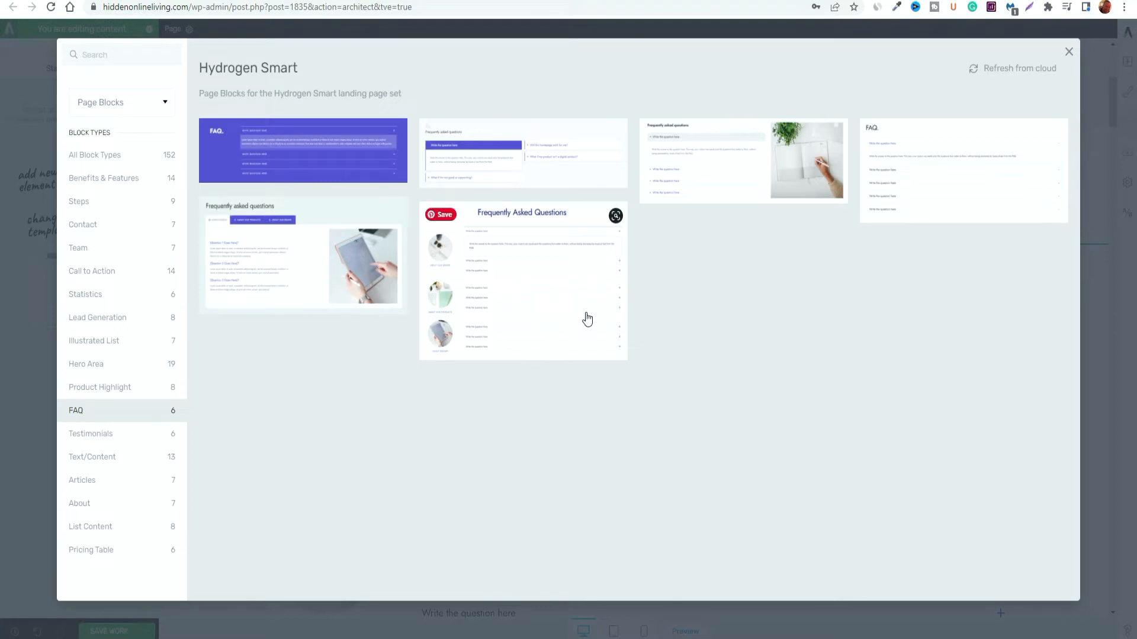
{"action": "mouse_move", "coordinate": [576, 315]}
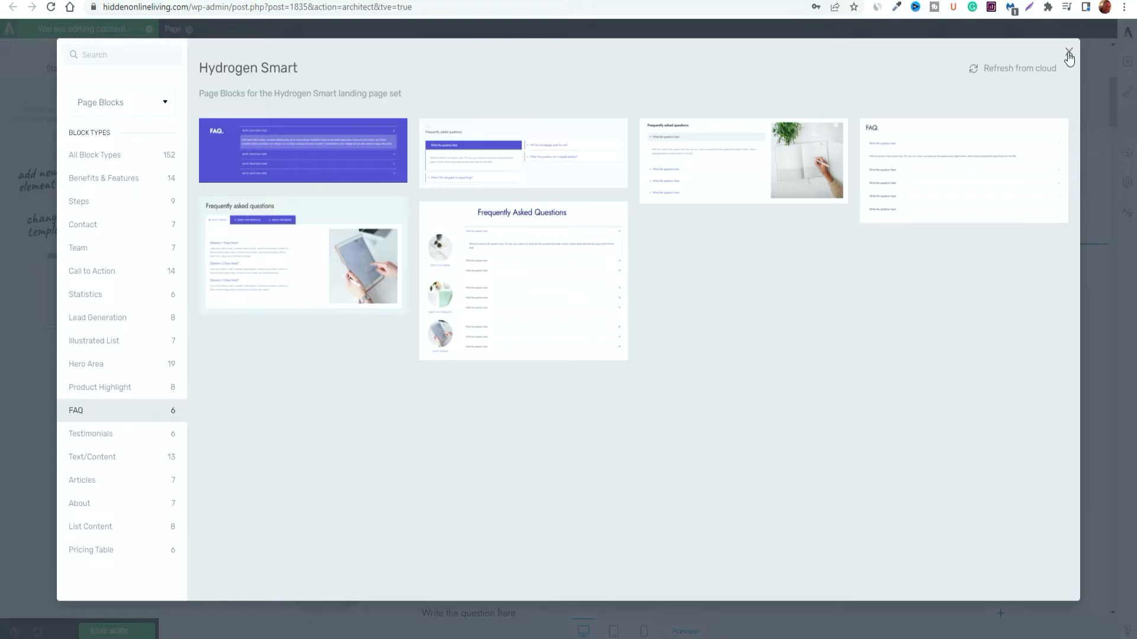
Leave the block library and select the first FAQ toggle group for editing
{"action": "left_click", "coordinate": [1068, 57]}
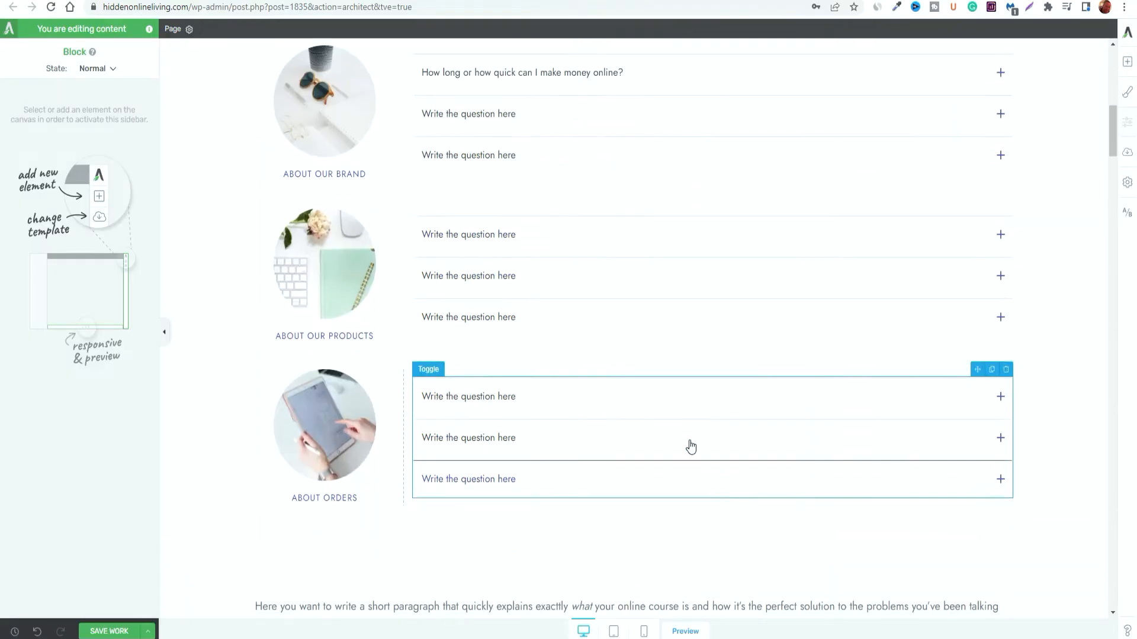
{"action": "scroll", "scroll_direction": "up", "scroll_amount": 3}
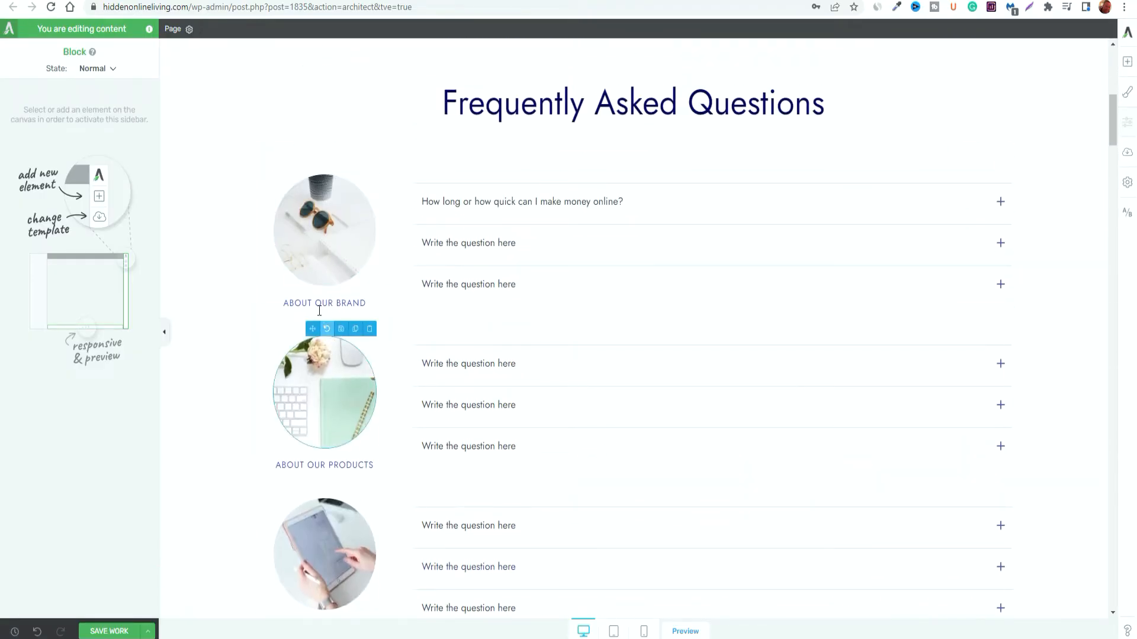
{"action": "scroll", "scroll_direction": "down", "scroll_amount": 3}
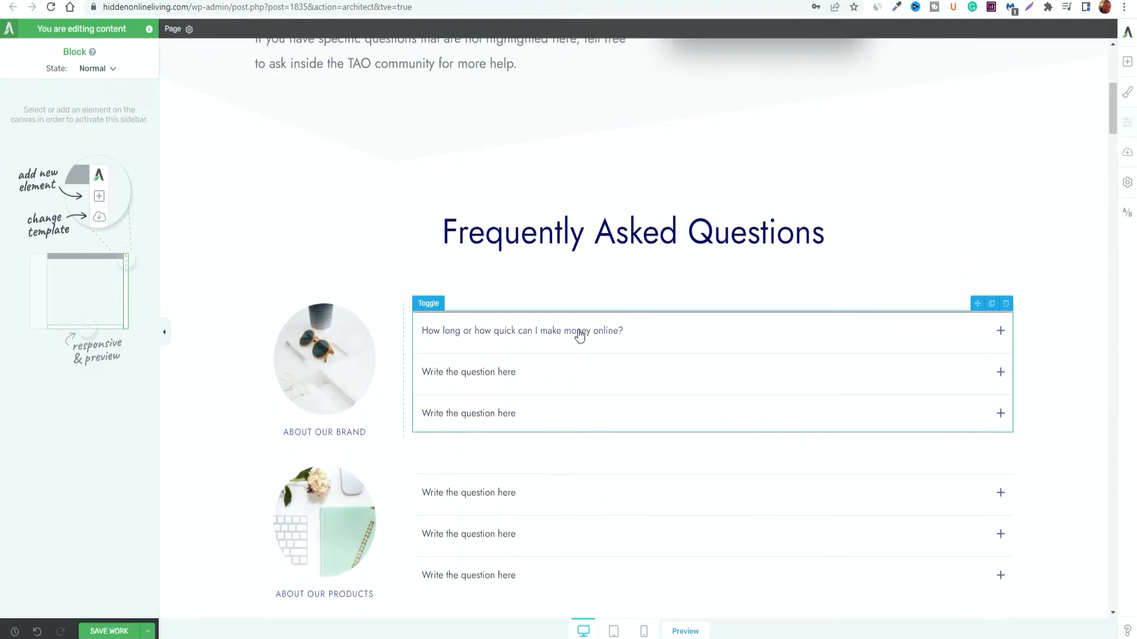
{"action": "mouse_move", "coordinate": [571, 348]}
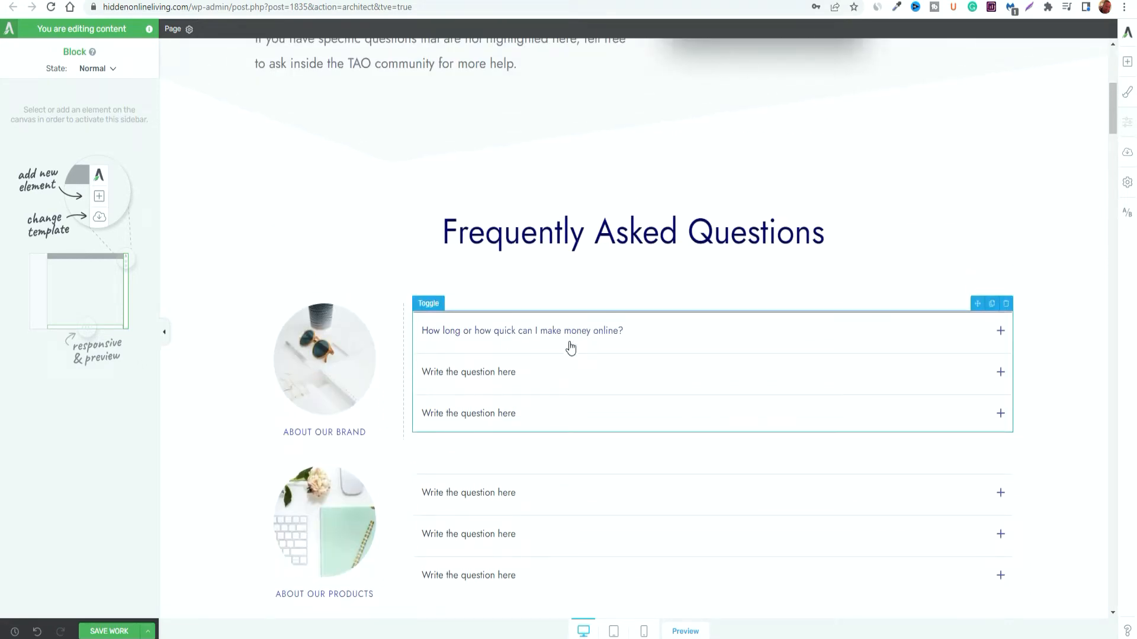
{"action": "left_click", "coordinate": [522, 330]}
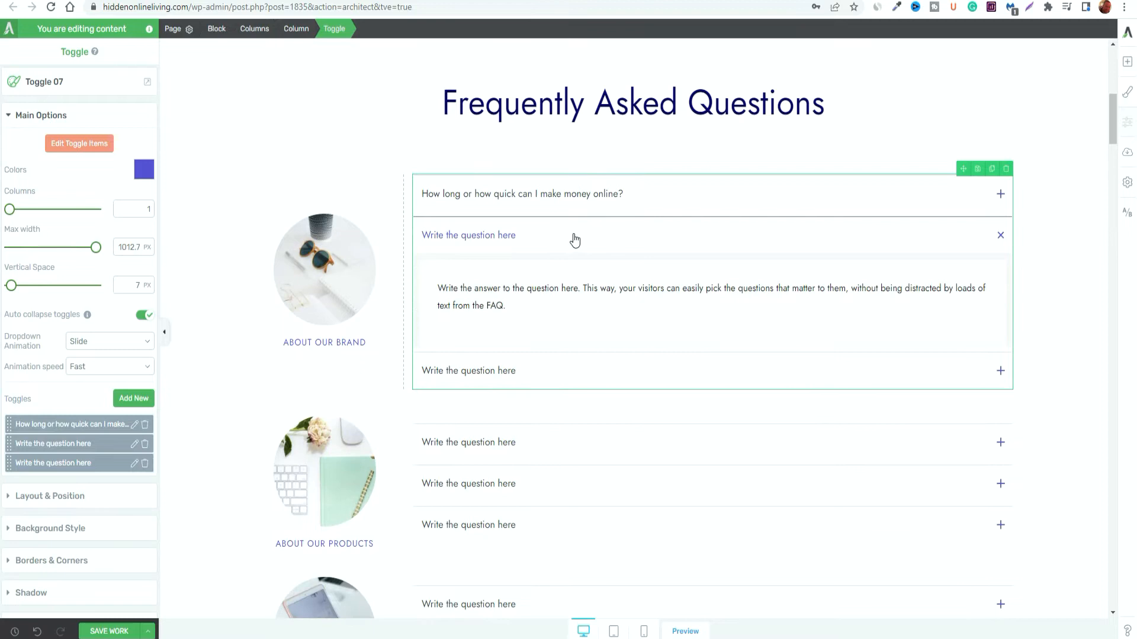
Collapse the second answer, copy "How do I start making money online?" from the template doc, and return to the editor
{"action": "left_click", "coordinate": [999, 234]}
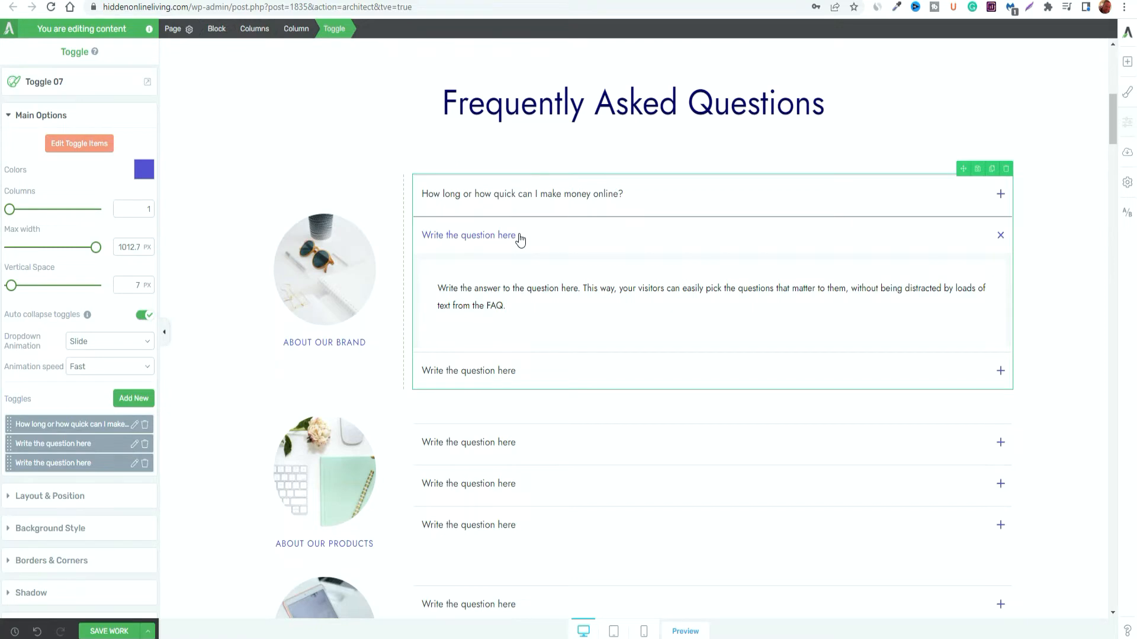
{"action": "left_click", "coordinate": [1000, 235]}
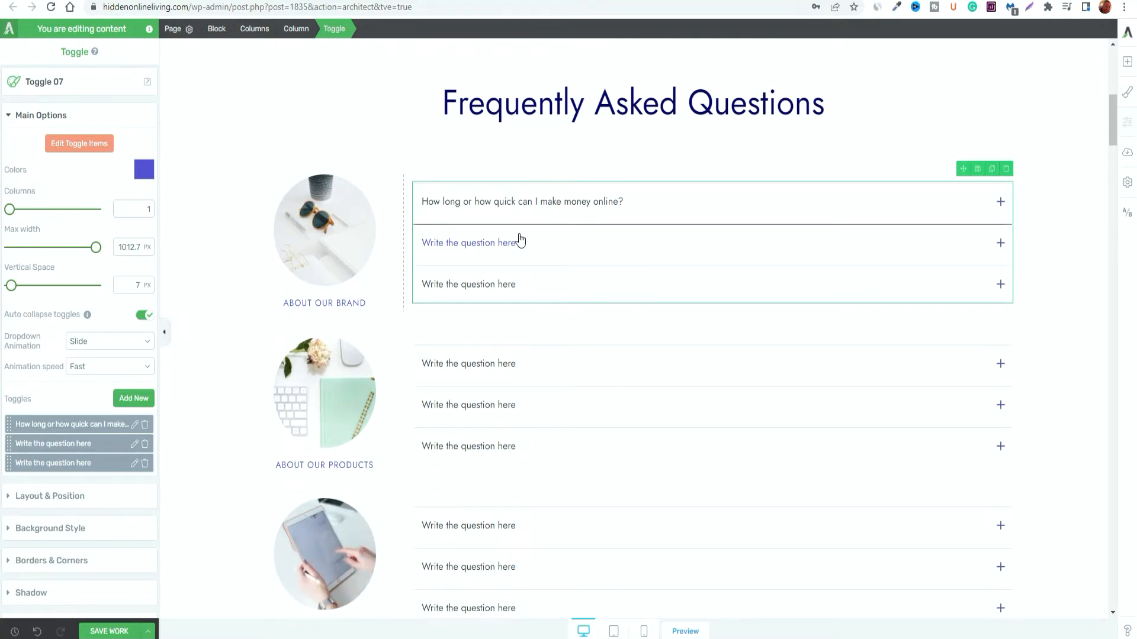
{"action": "mouse_move", "coordinate": [523, 258]}
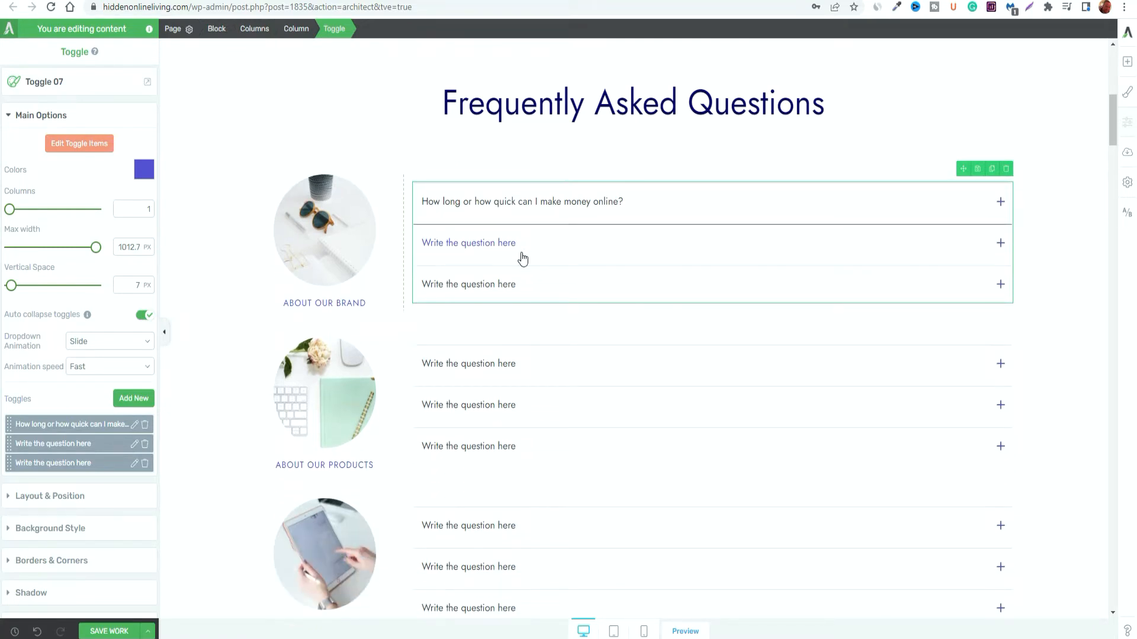
{"action": "mouse_move", "coordinate": [604, 253]}
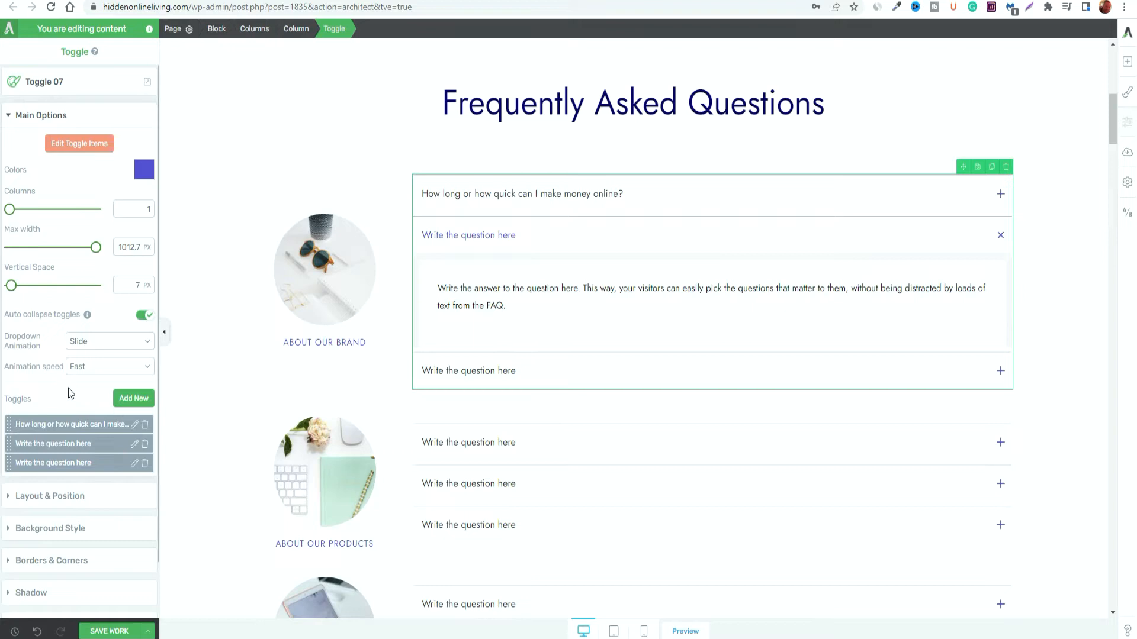
{"action": "mouse_move", "coordinate": [25, 403]}
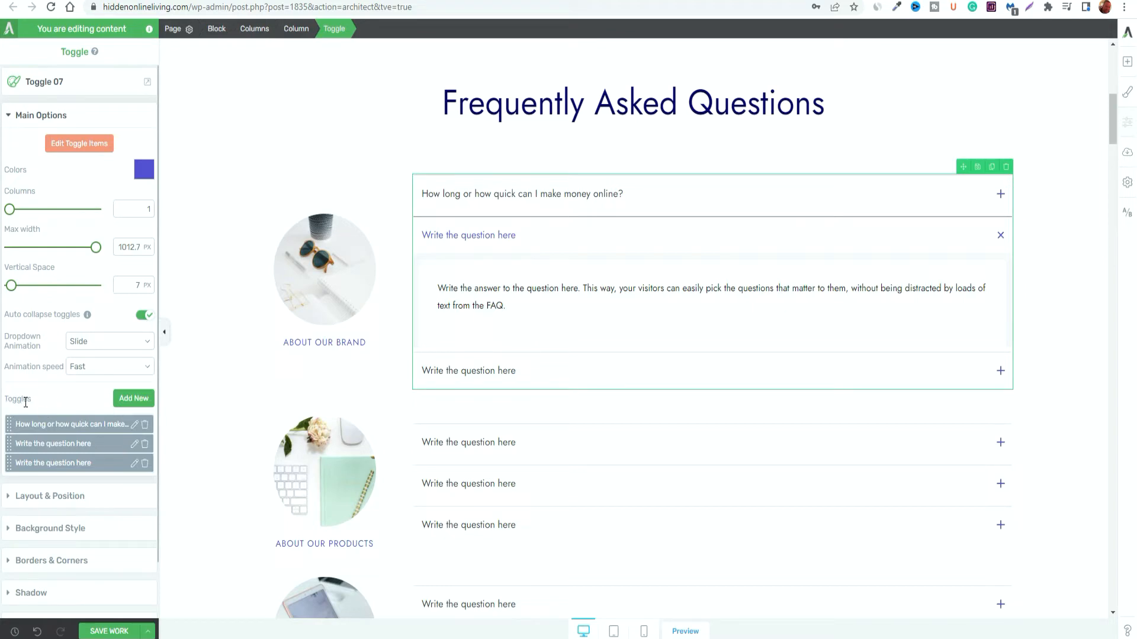
{"action": "mouse_move", "coordinate": [524, 236]}
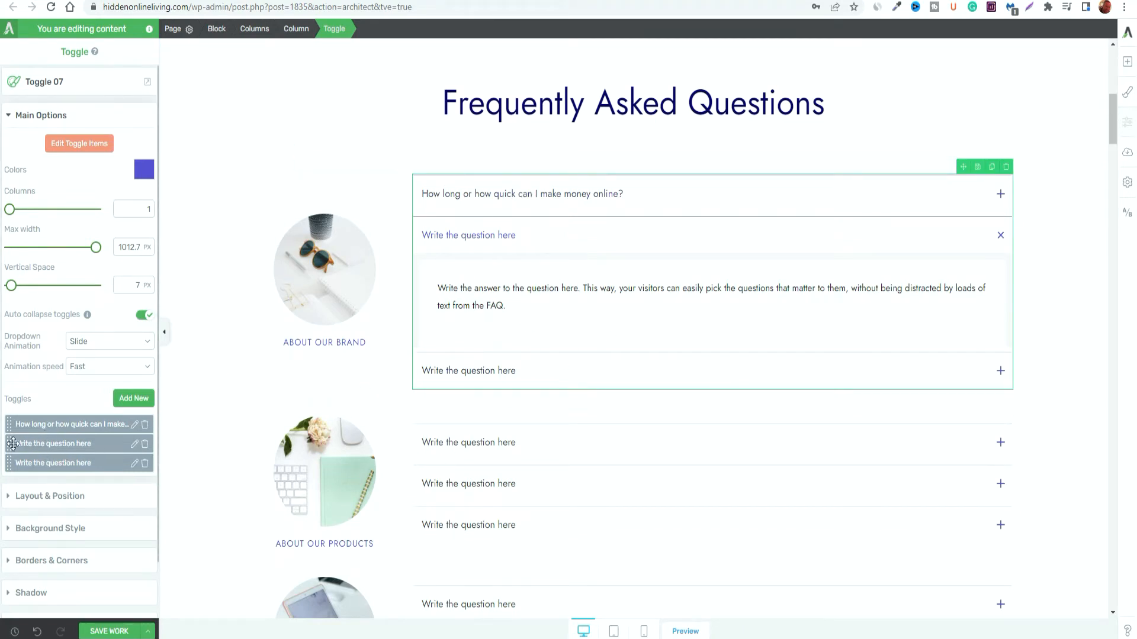
{"action": "left_click", "coordinate": [135, 424]}
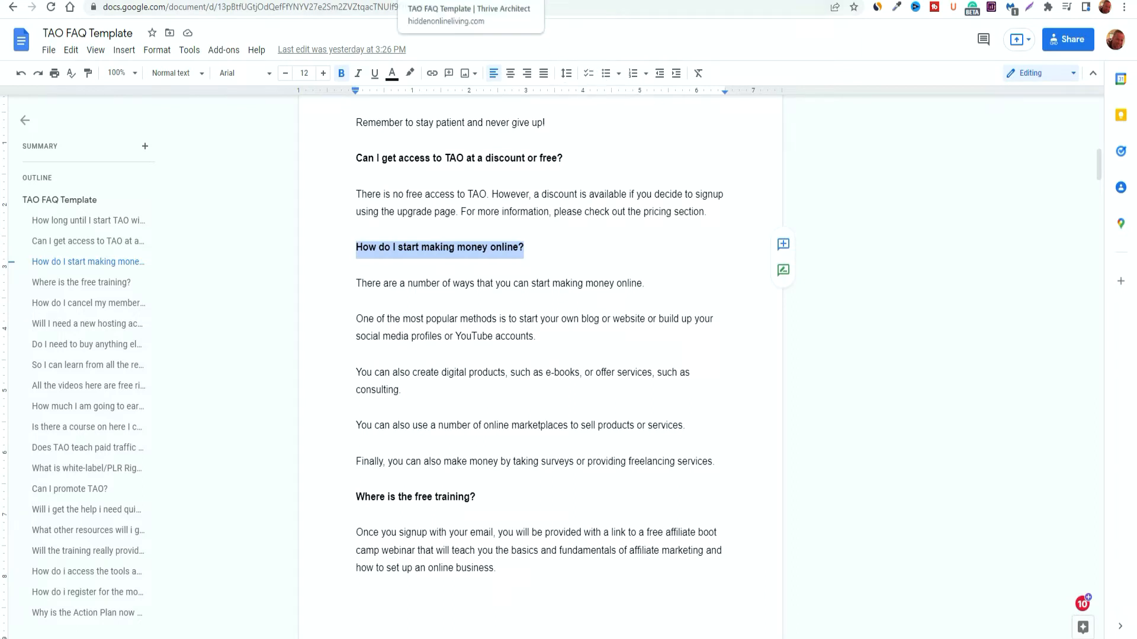
{"action": "left_click", "coordinate": [470, 14]}
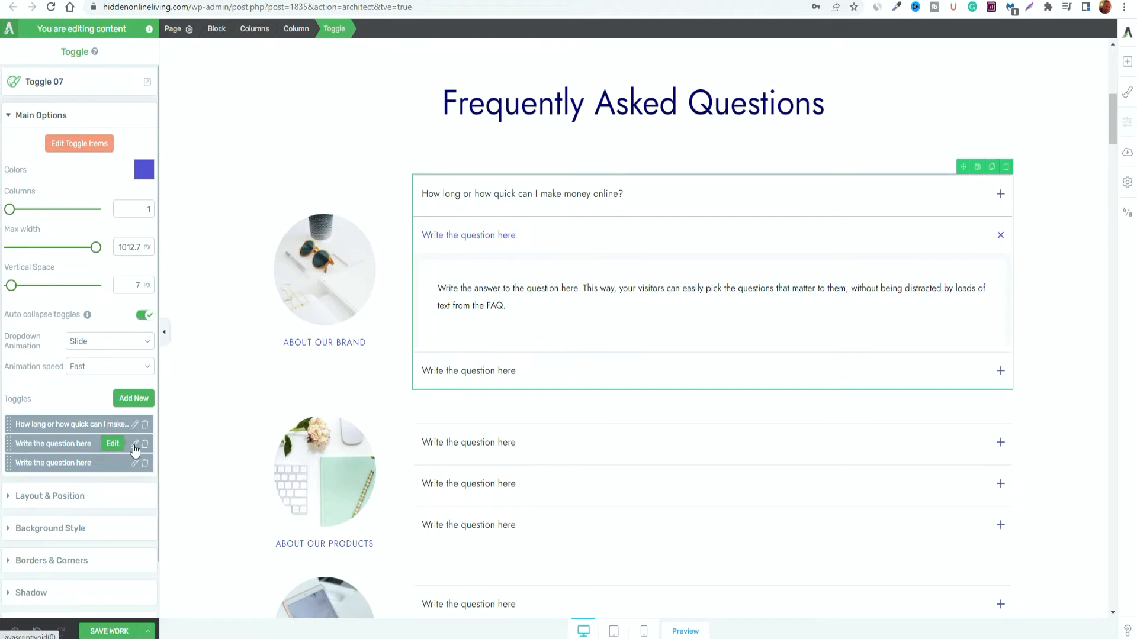
Apply "How do I start making money online?" as the second toggle's title
{"action": "left_click", "coordinate": [135, 444]}
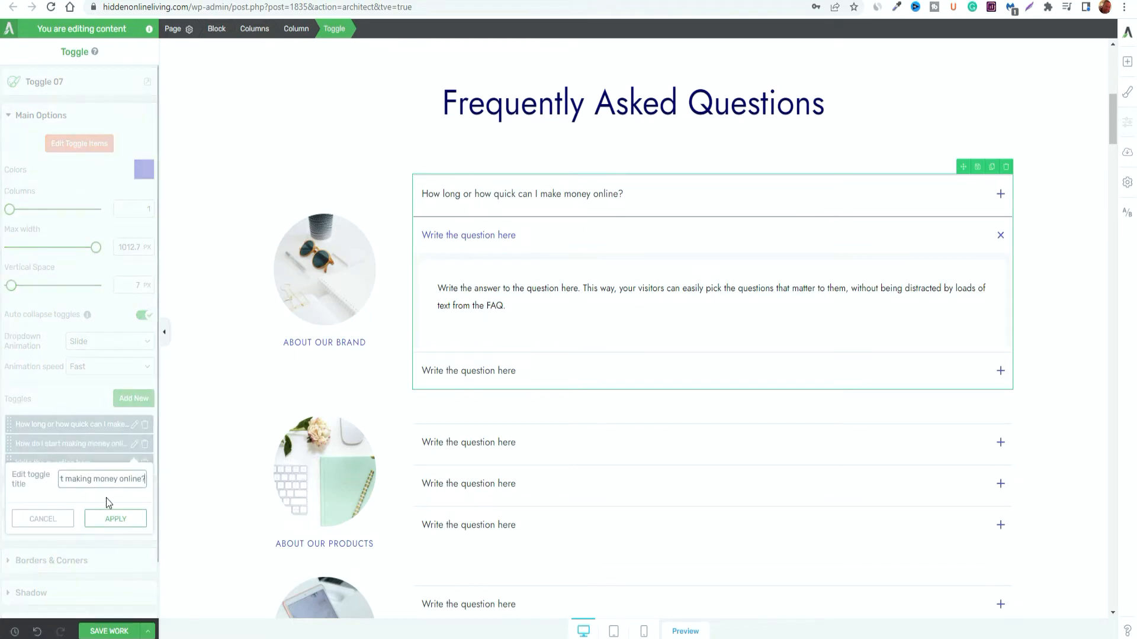
{"action": "left_click", "coordinate": [115, 519]}
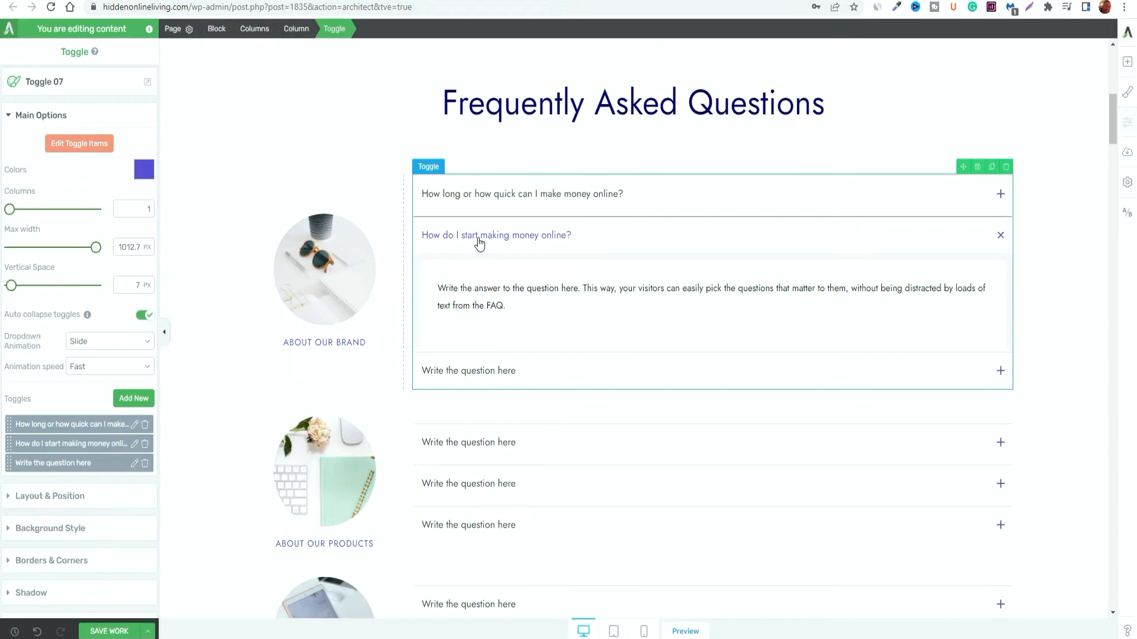
{"action": "mouse_move", "coordinate": [591, 244]}
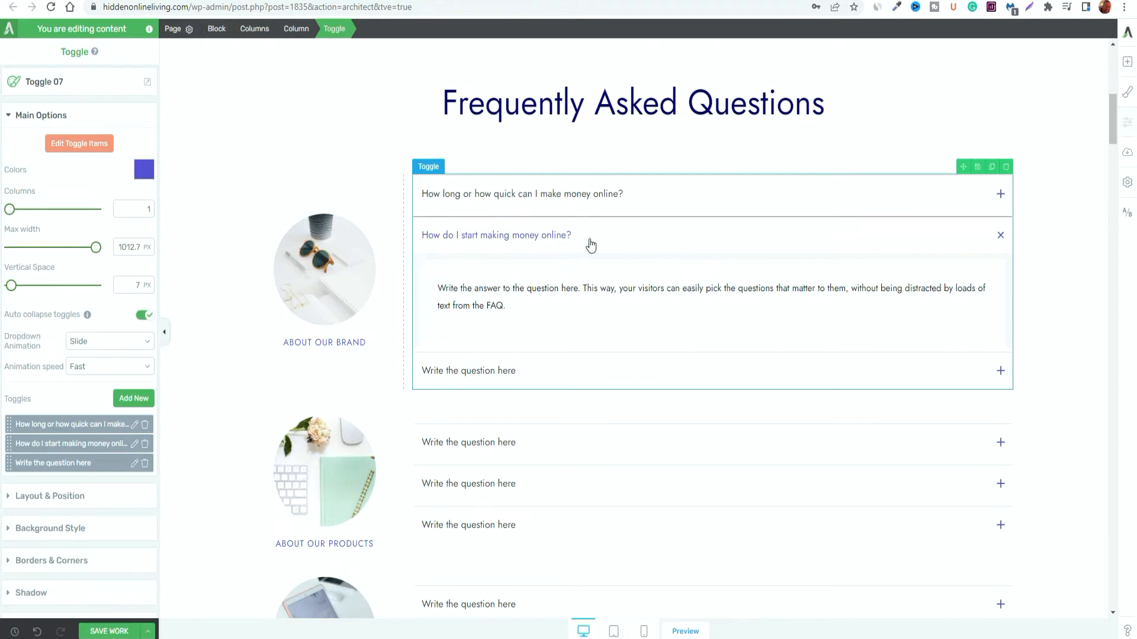
{"action": "mouse_move", "coordinate": [515, 289]}
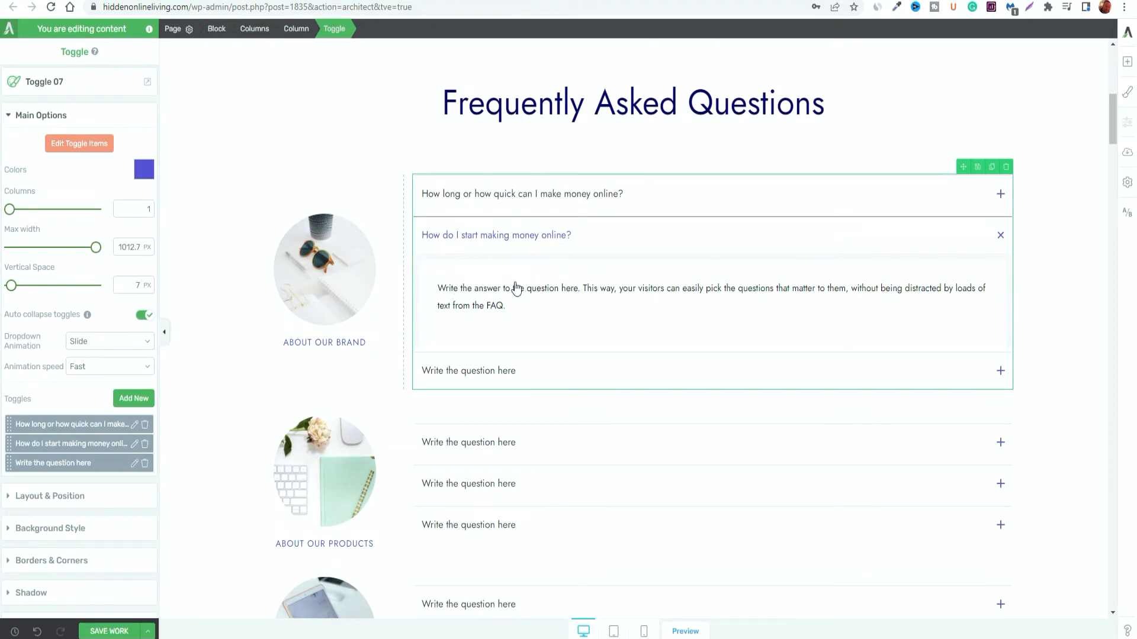
{"action": "mouse_move", "coordinate": [572, 346]}
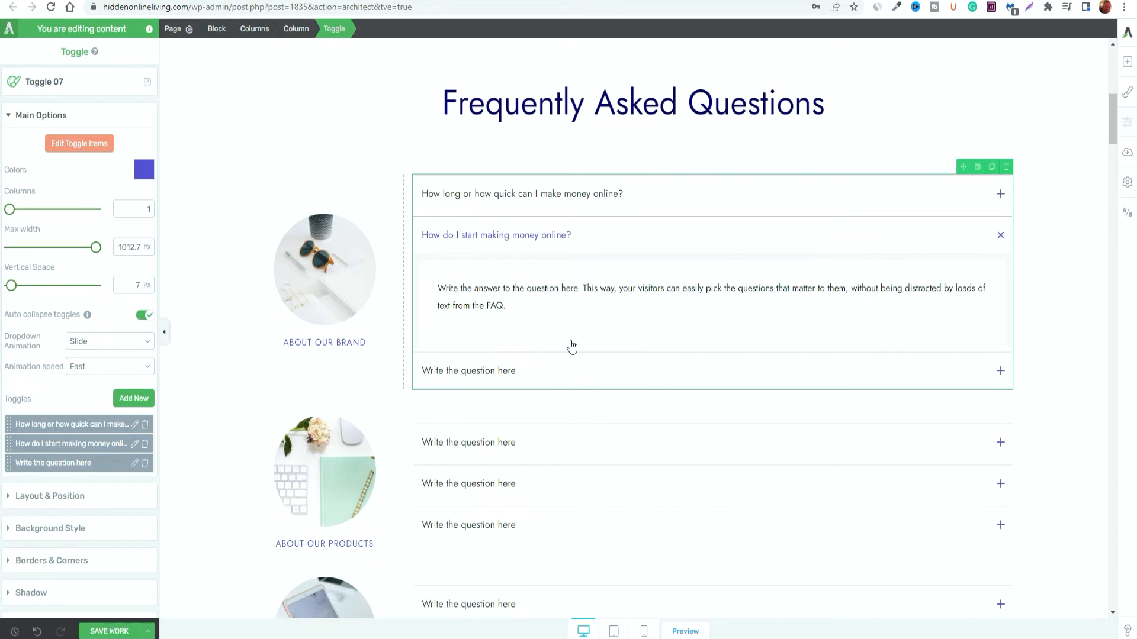
{"action": "mouse_move", "coordinate": [515, 317]}
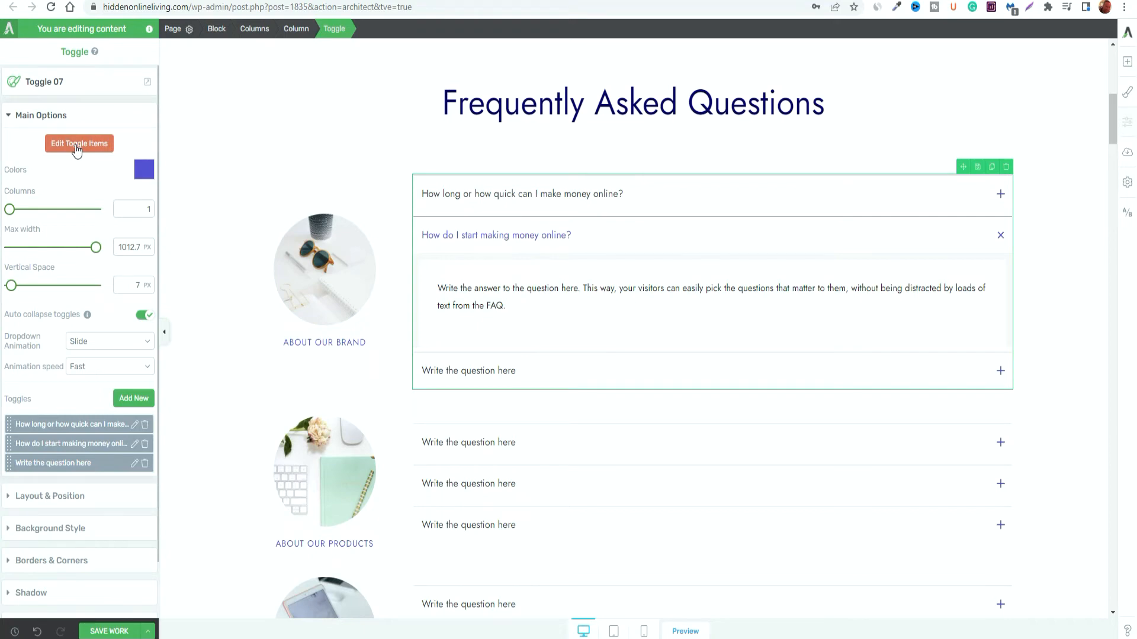
Retype the title's trailing question mark and expand the second toggle's placeholder answer
{"action": "left_click", "coordinate": [78, 144]}
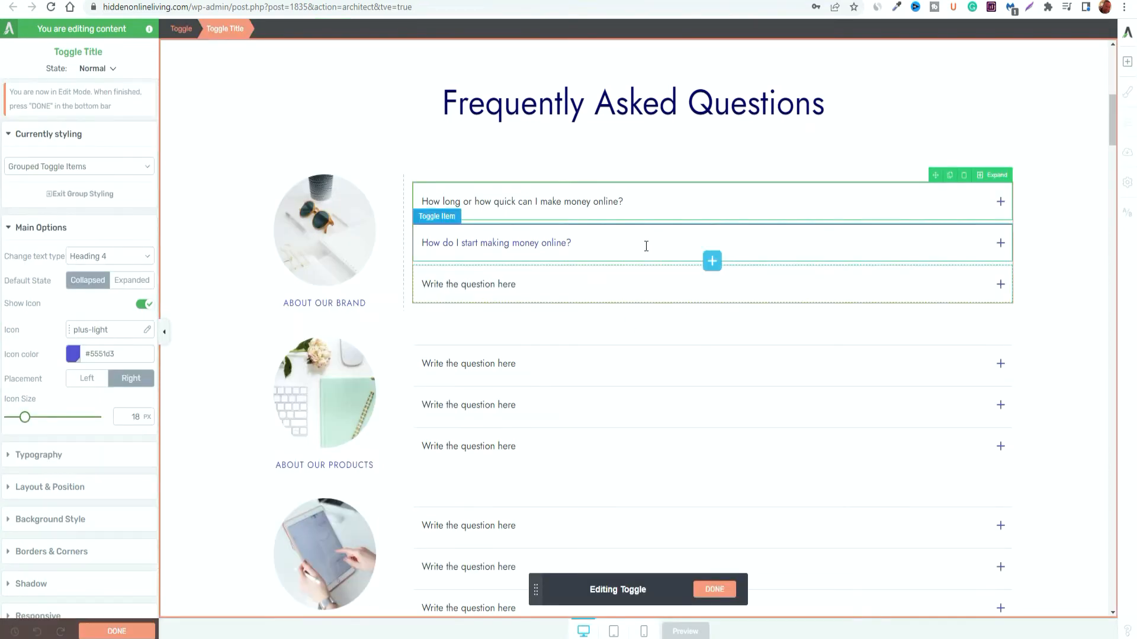
{"action": "left_click", "coordinate": [497, 243]}
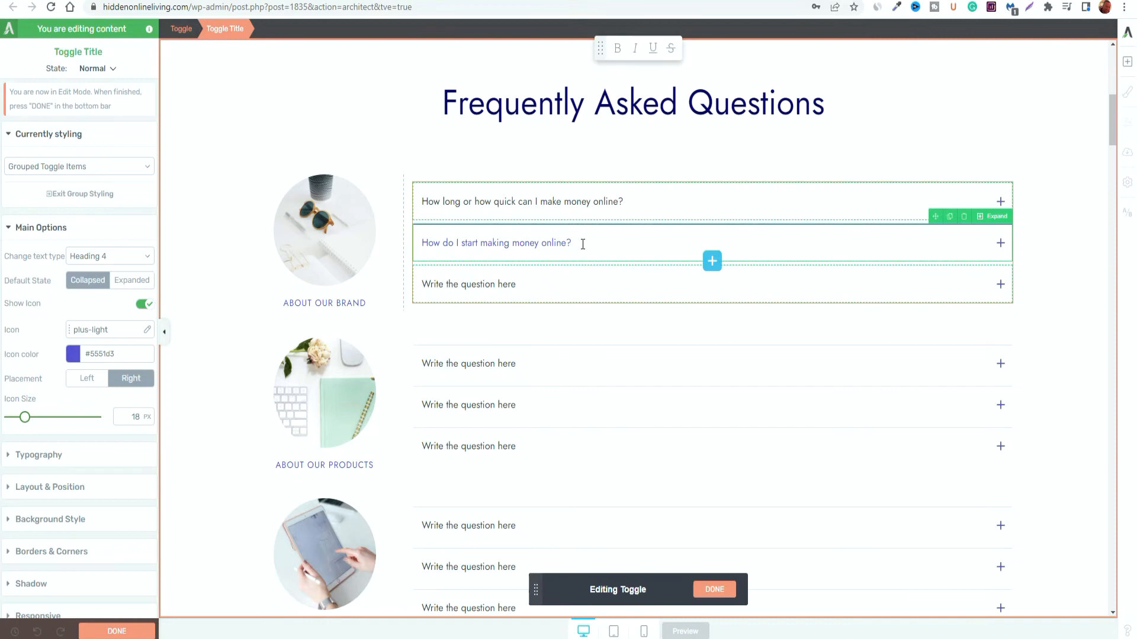
{"action": "key", "text": "Backspace"}
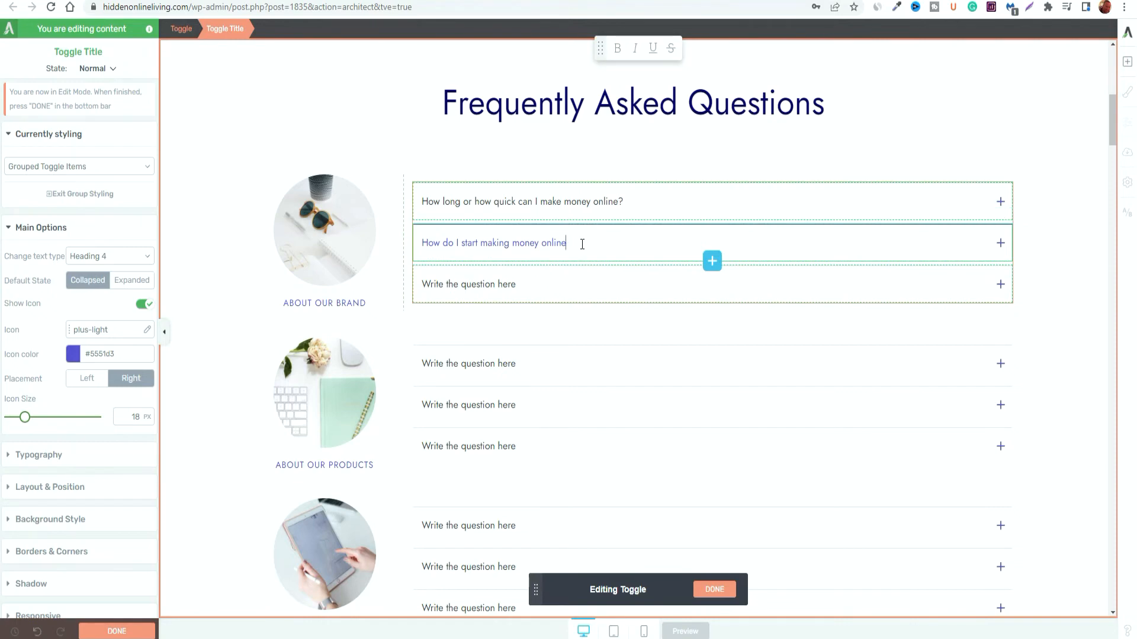
{"action": "type", "text": "?"}
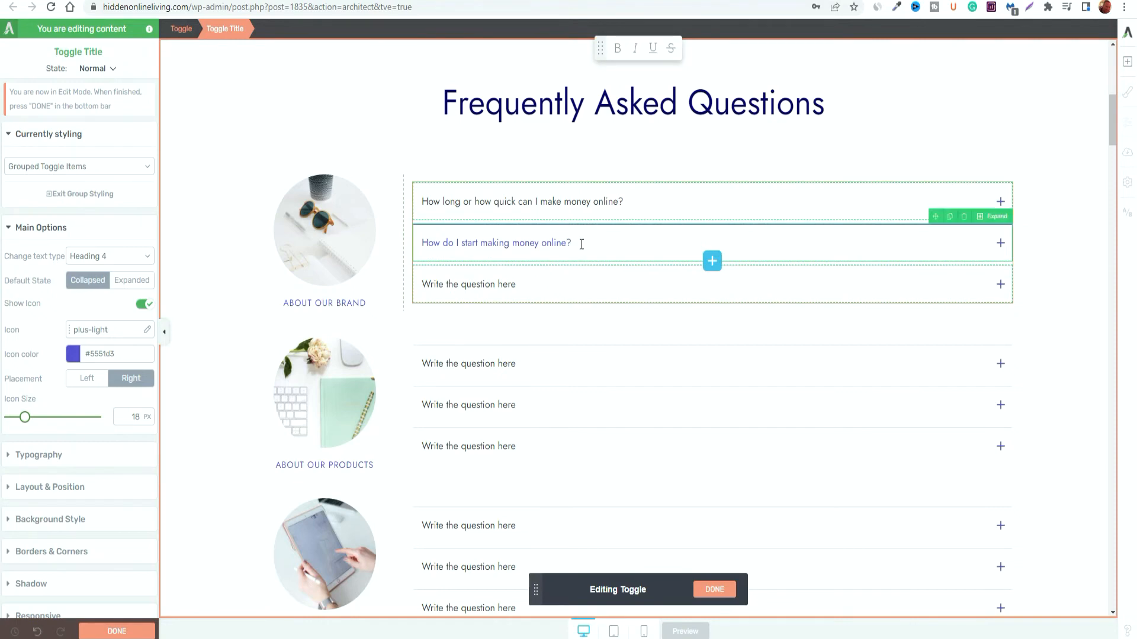
{"action": "mouse_move", "coordinate": [623, 256]}
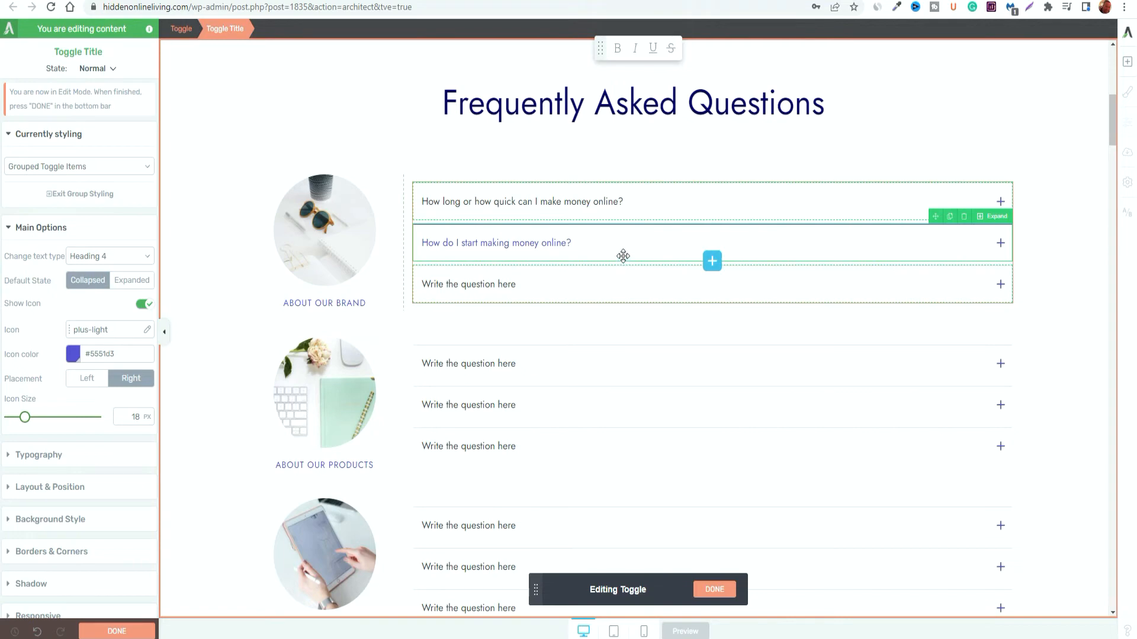
{"action": "mouse_move", "coordinate": [952, 246]}
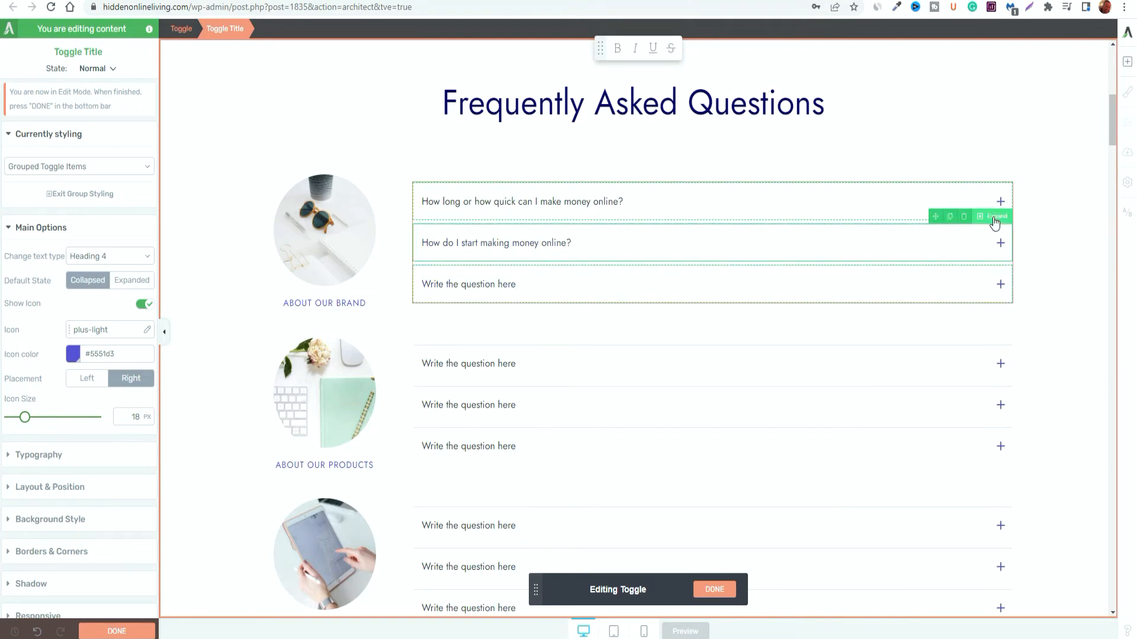
{"action": "left_click", "coordinate": [496, 242]}
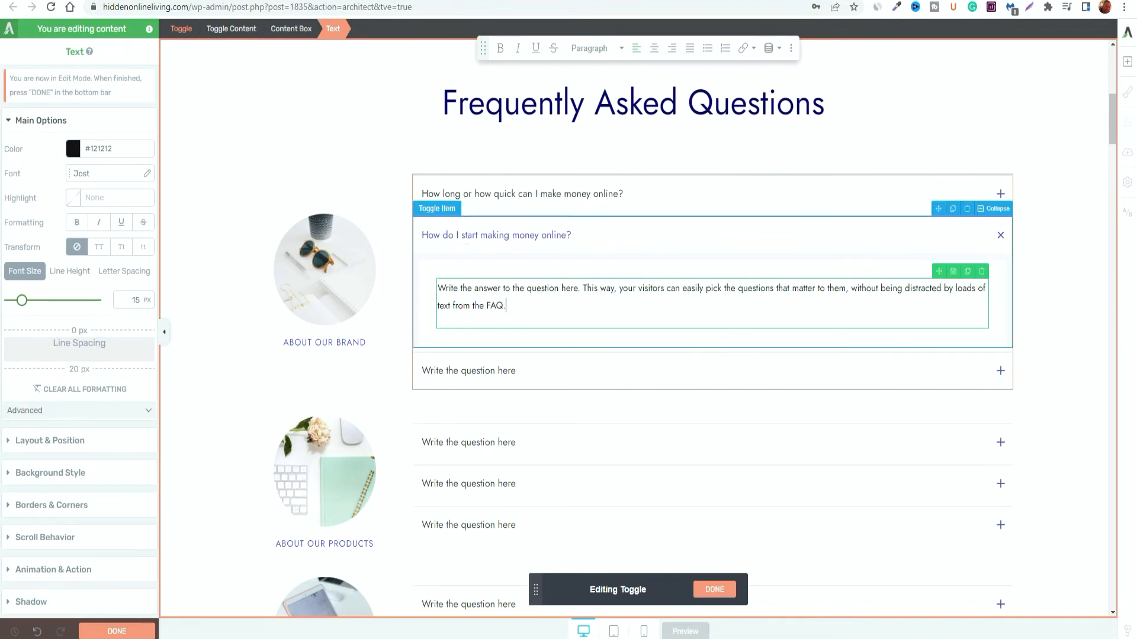
Paste the five answer paragraphs on making money online into the second answer and finish toggle editing
{"action": "left_click", "coordinate": [550, 305]}
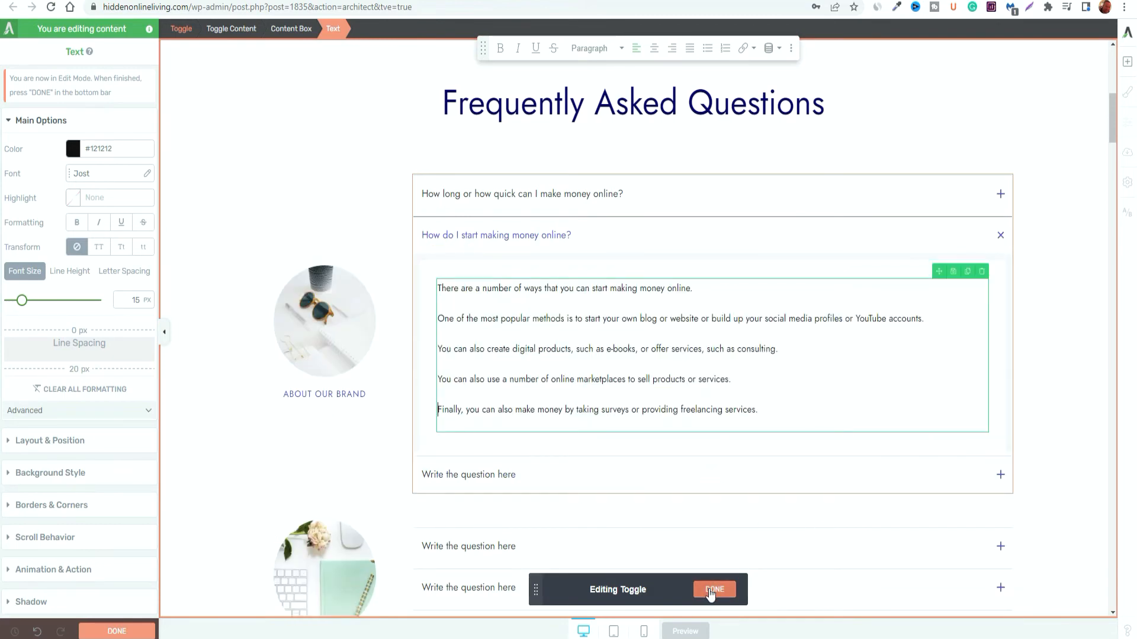
{"action": "left_click", "coordinate": [713, 588]}
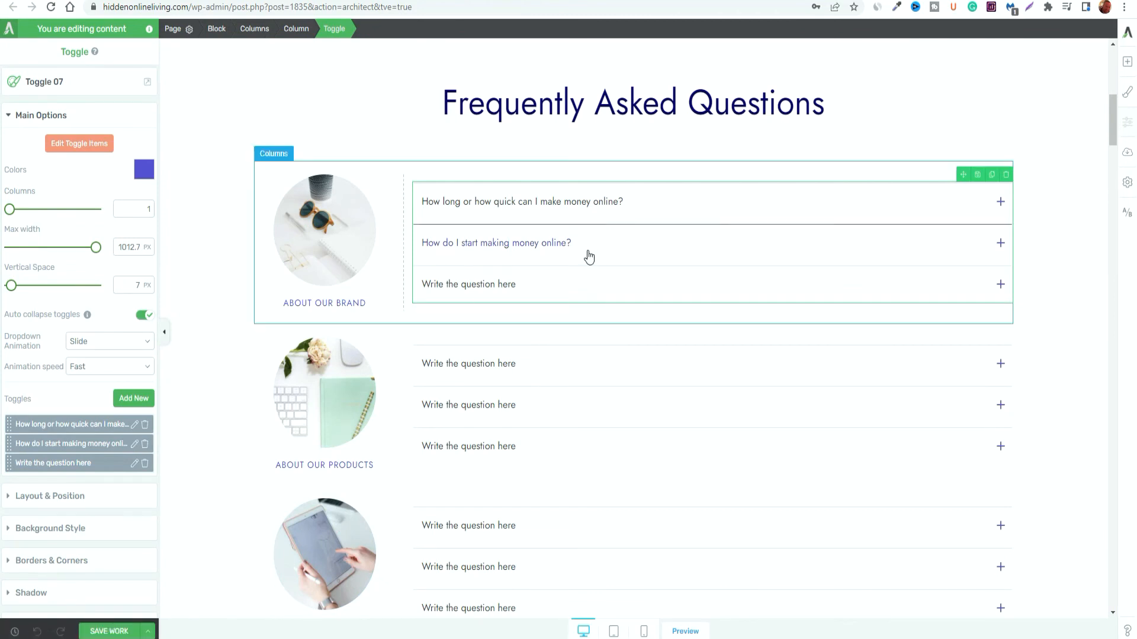
{"action": "left_click", "coordinate": [496, 243]}
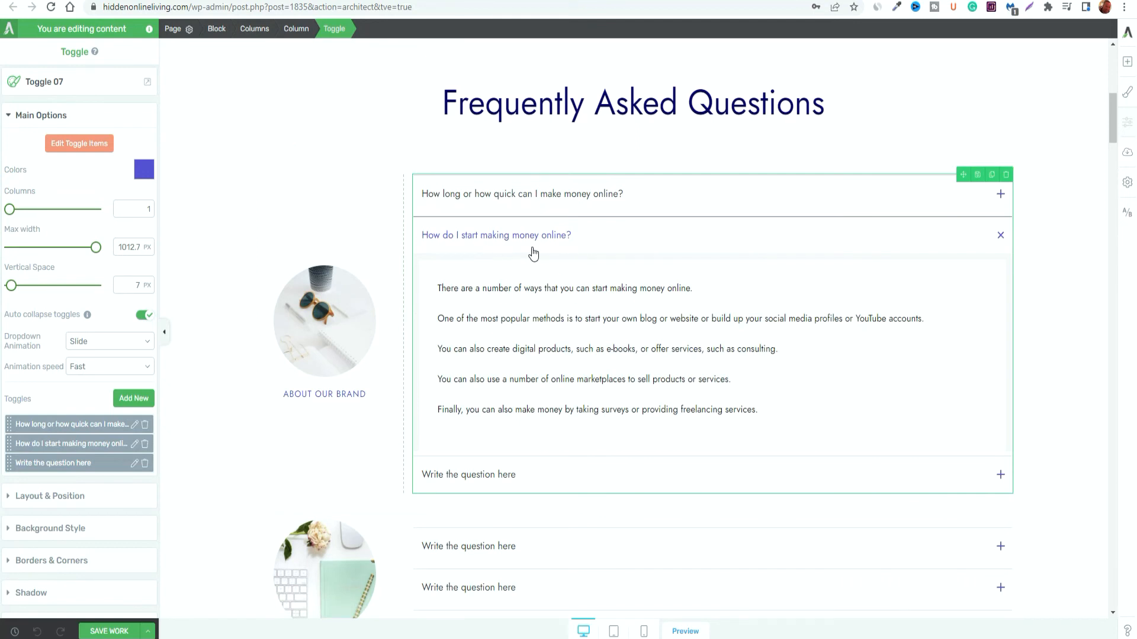
{"action": "mouse_move", "coordinate": [837, 339]}
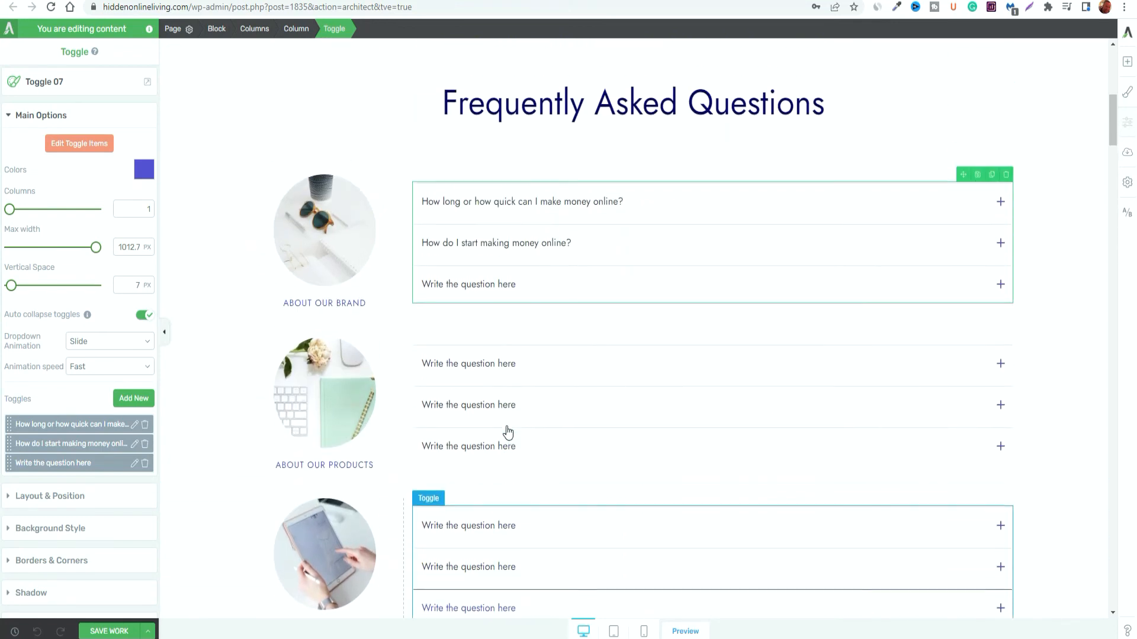
{"action": "scroll", "scroll_direction": "down", "scroll_amount": 3}
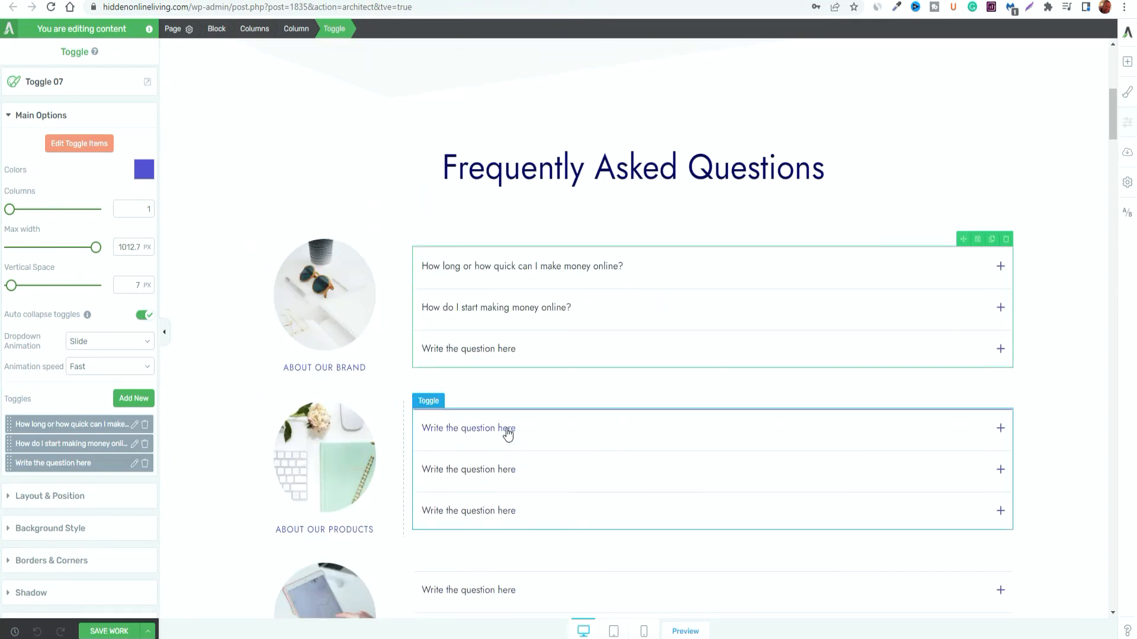